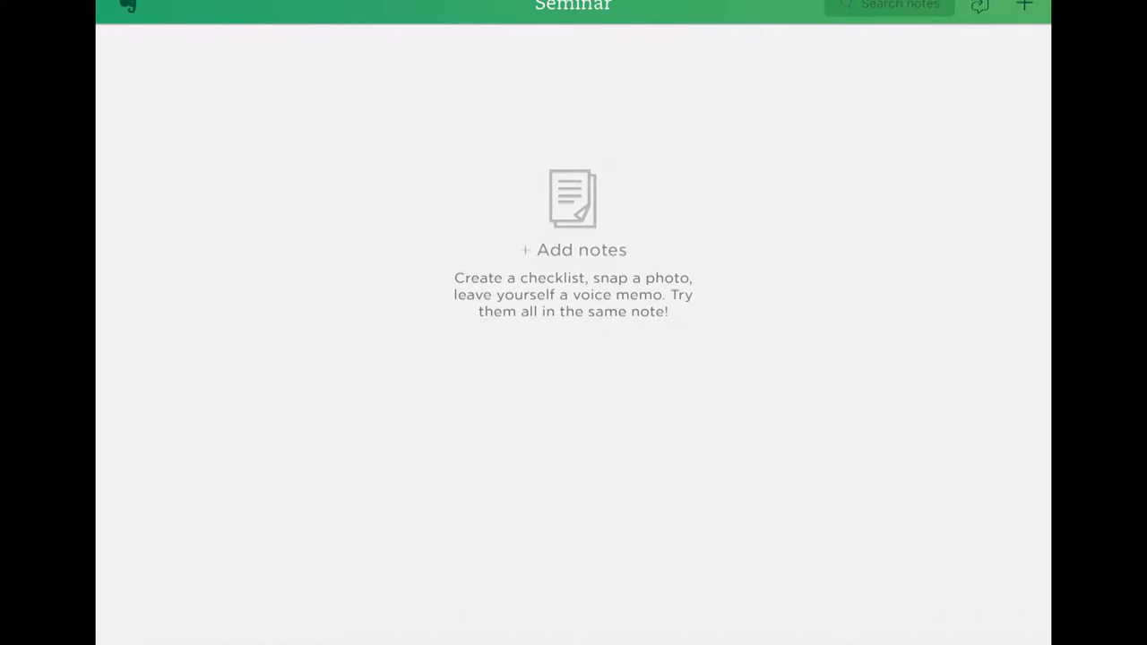
# Show the Notebooks sidebar listing all notebooks including the empty Seminar notebook.
pyautogui.click(140, 7)
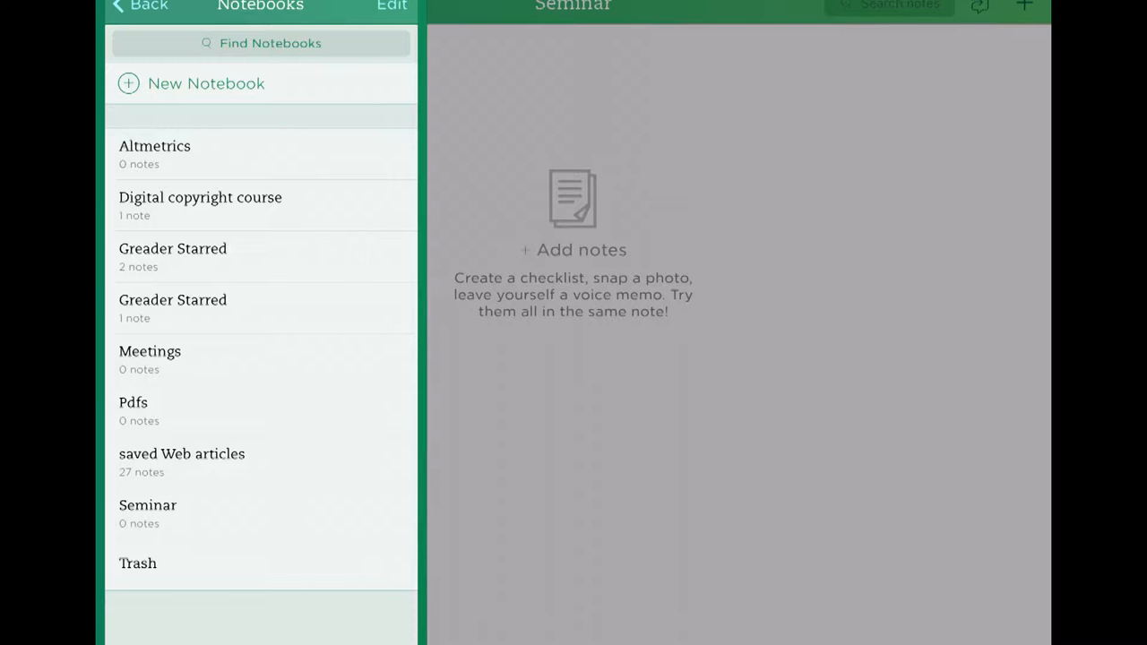
# Create a notebook named 'Seminar test' and open it.
pyautogui.click(204, 85)
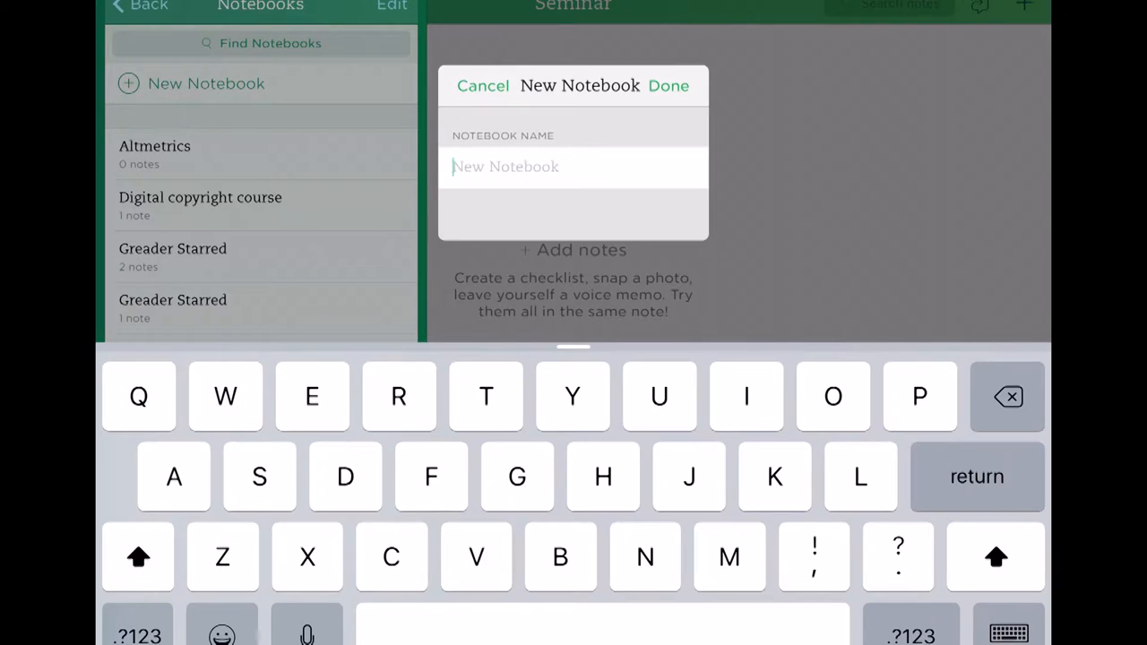
pyautogui.write('Semin')
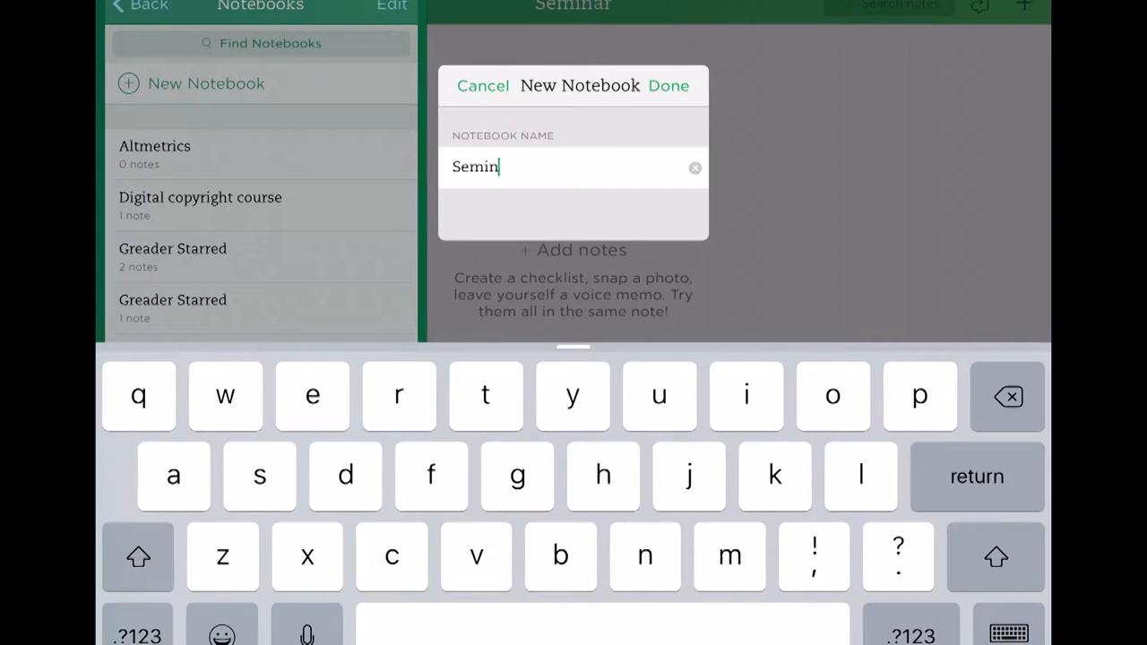
pyautogui.write('ar te')
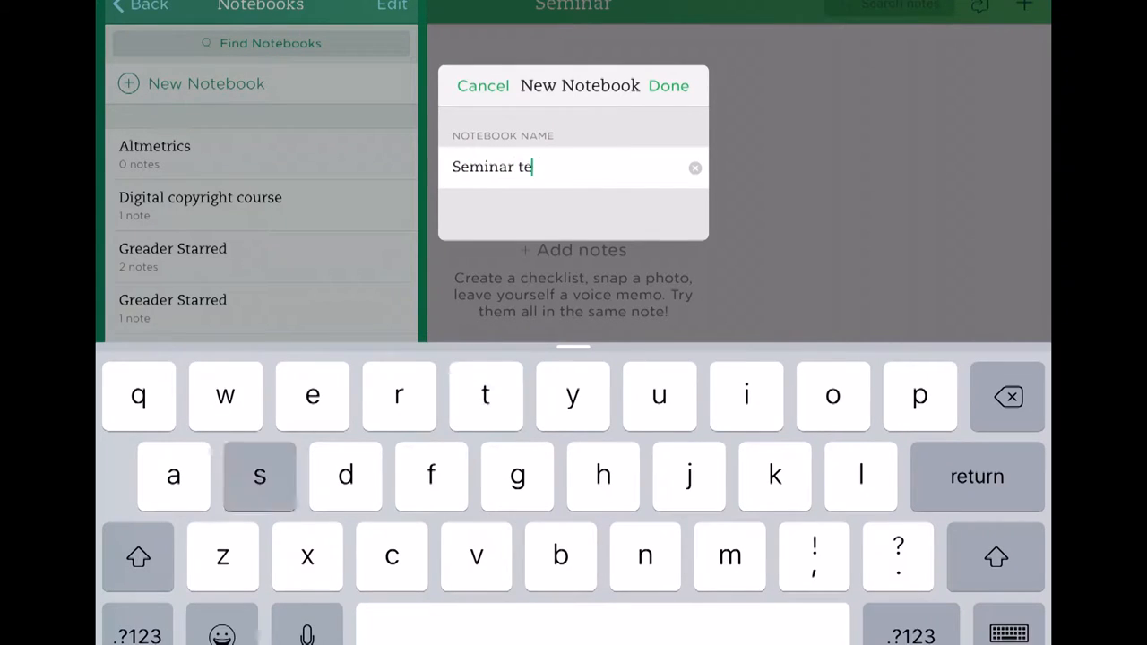
pyautogui.click(669, 86)
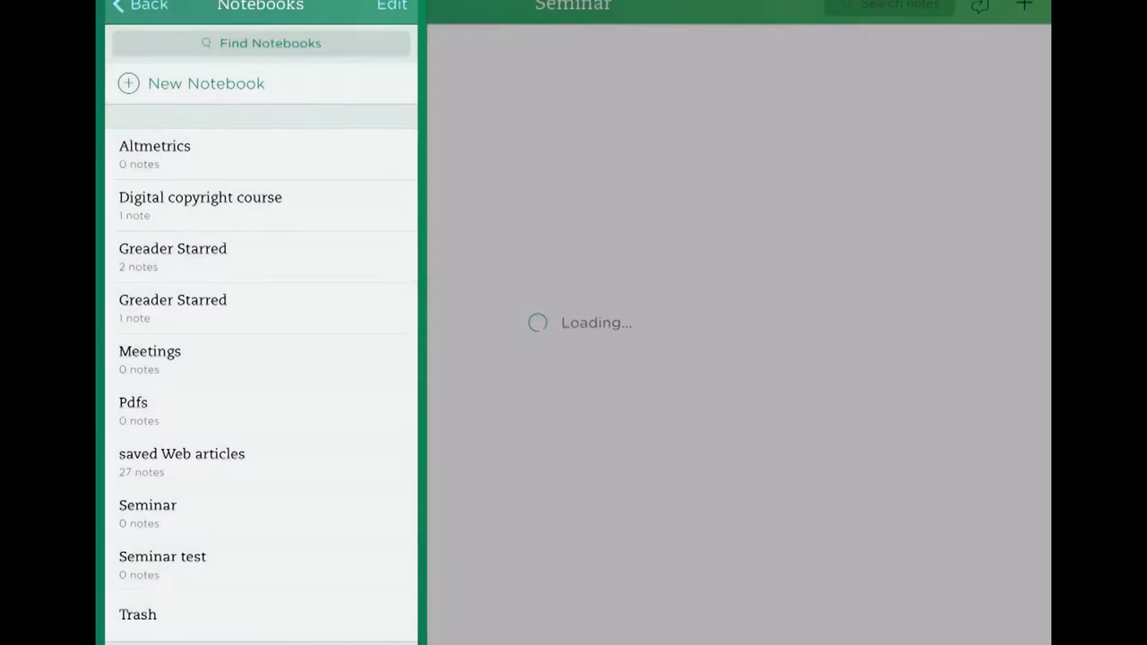
pyautogui.click(162, 556)
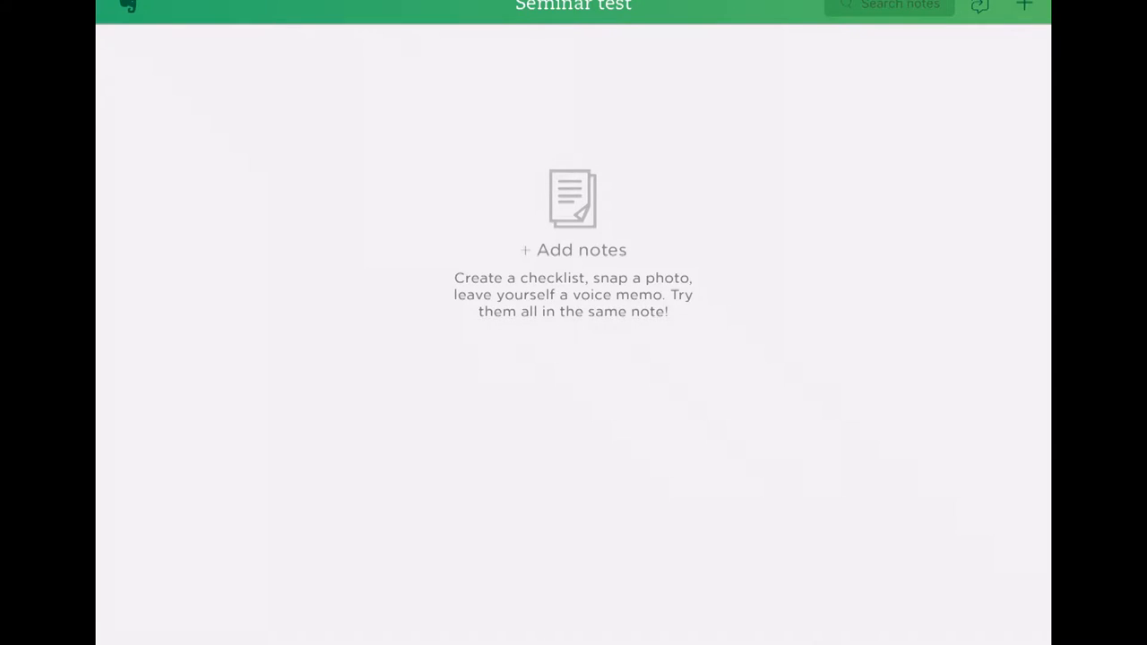
# Start a blank new note filed in the Seminar test notebook.
pyautogui.click(1024, 7)
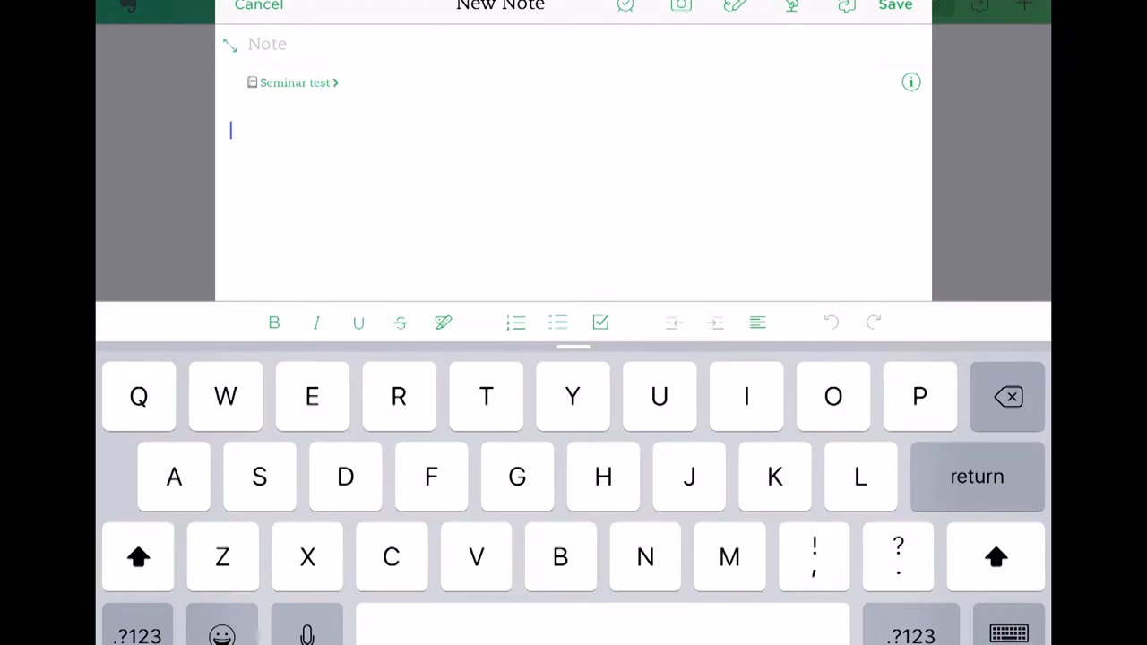
# Write a numbered list with the items Test, Test 2 and Test.
pyautogui.click(516, 323)
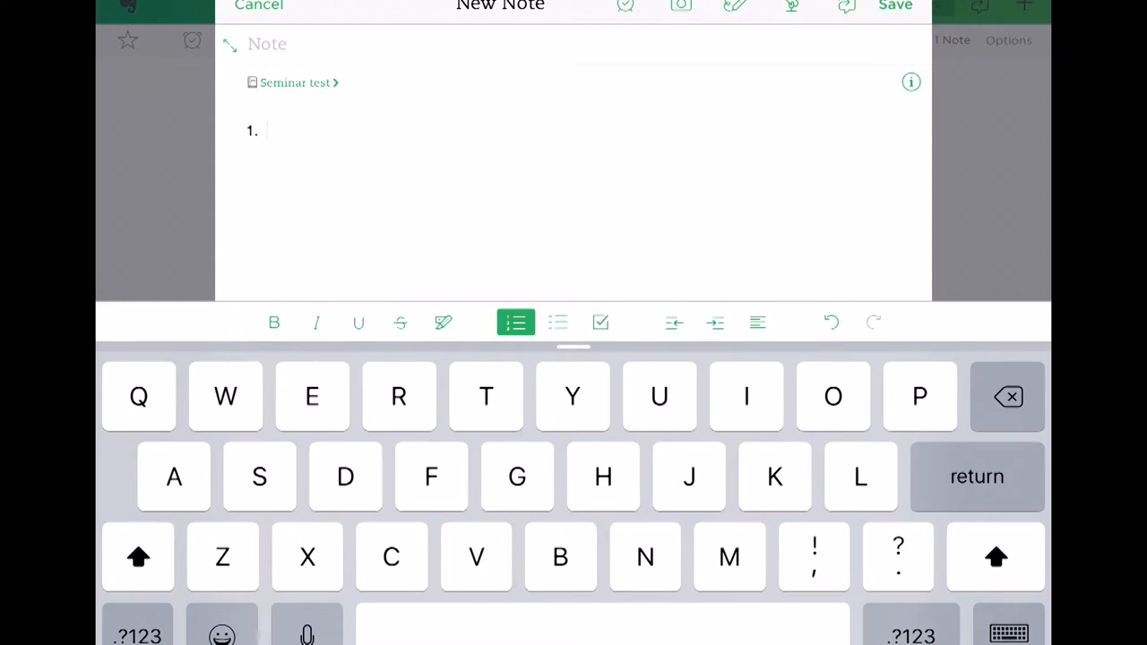
pyautogui.write('Test')
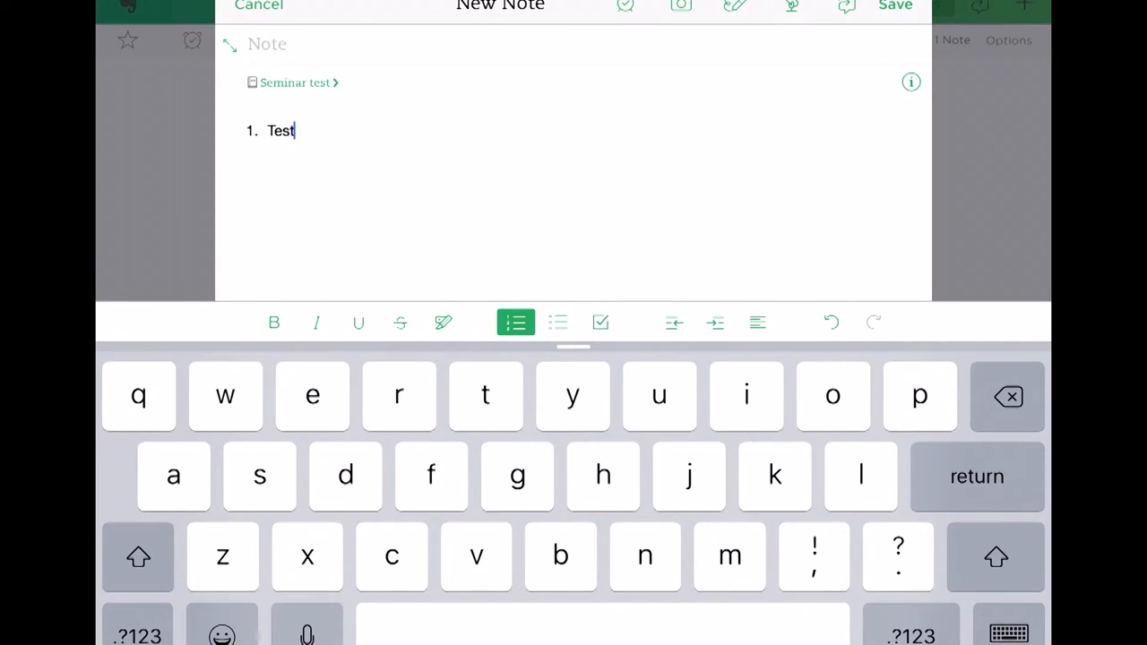
pyautogui.press('return')
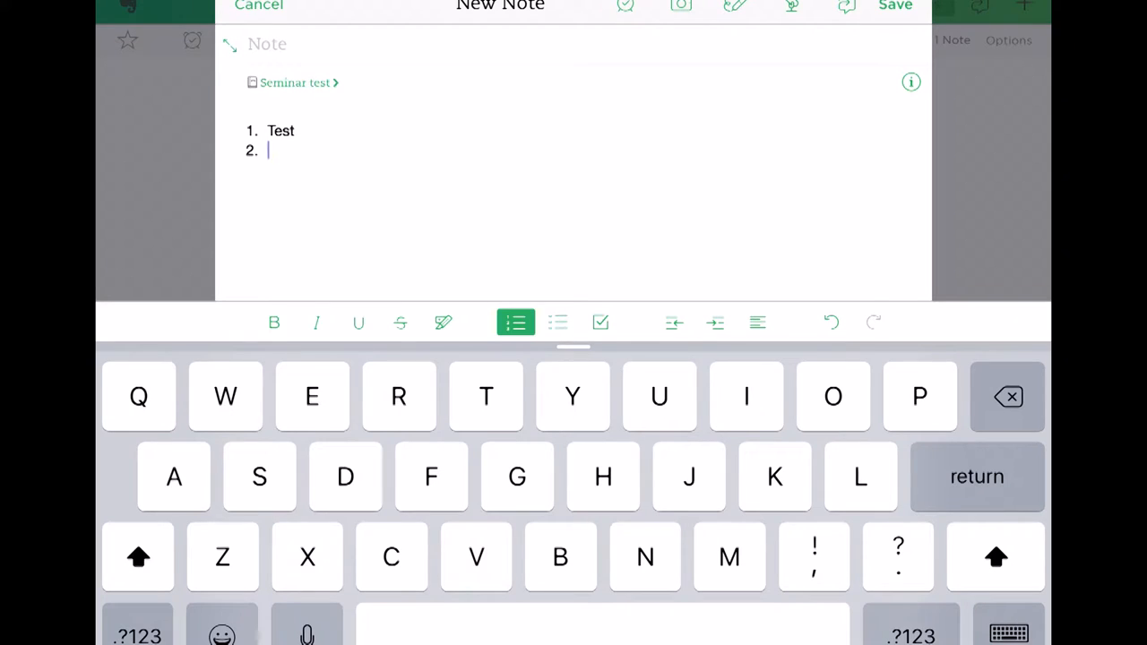
pyautogui.write('T')
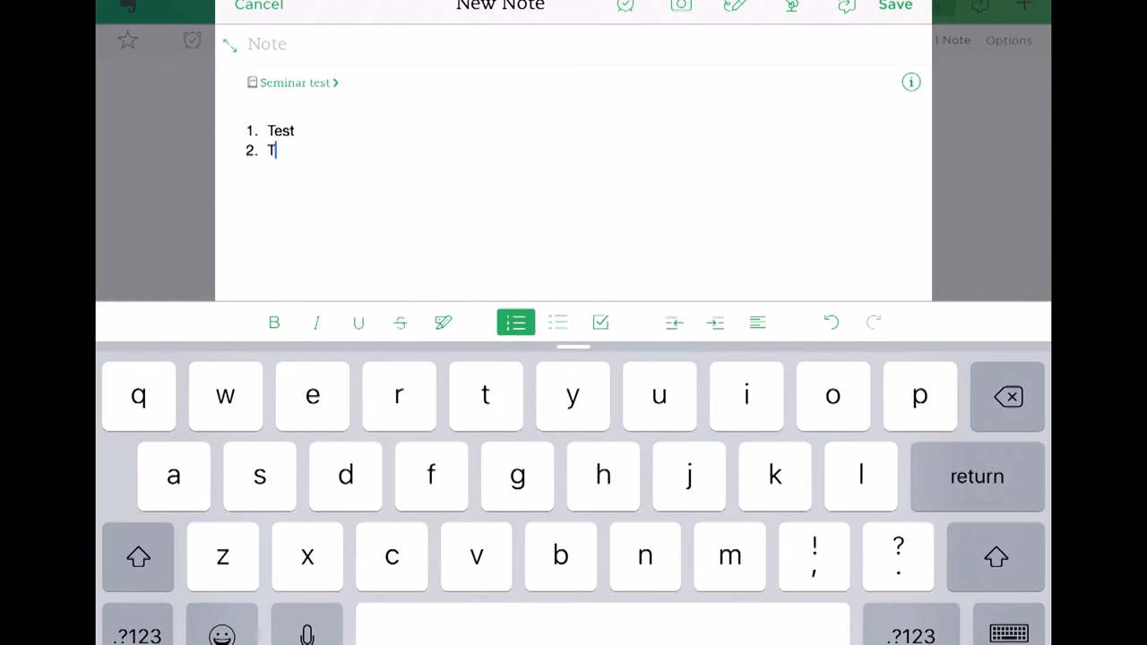
pyautogui.write('est 2')
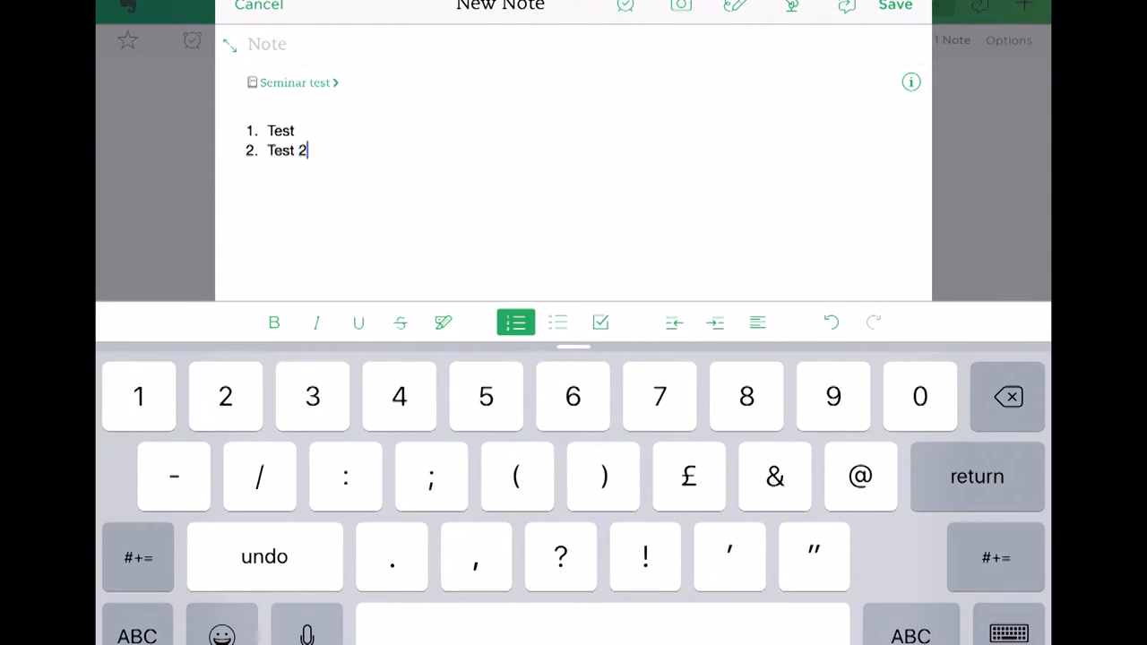
pyautogui.press('return')
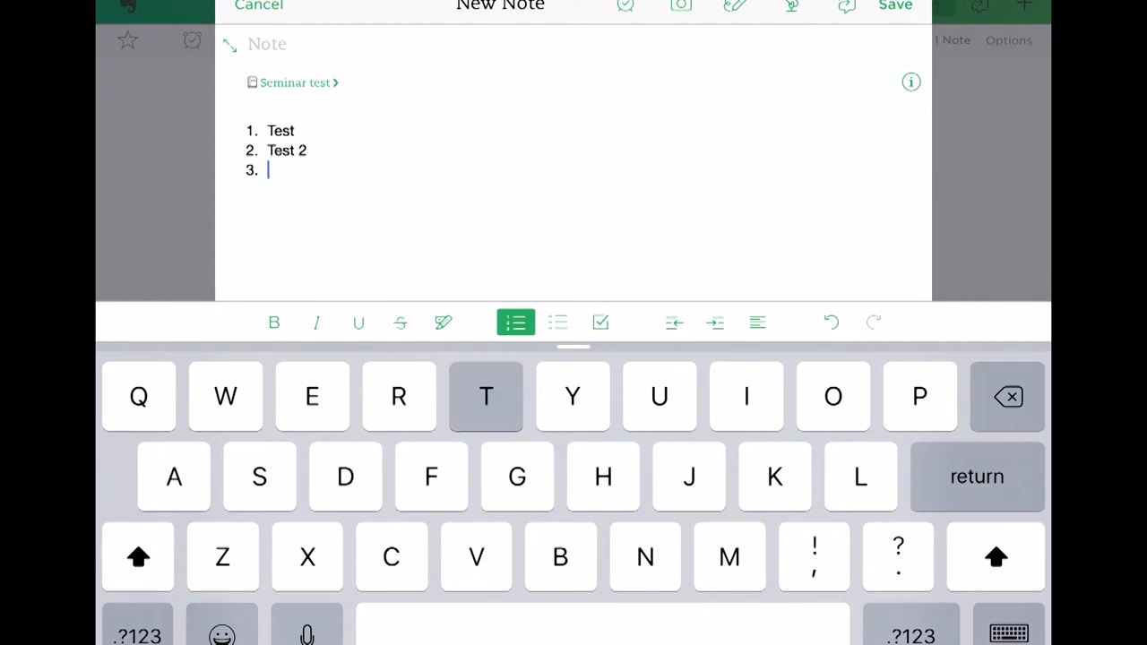
pyautogui.write('Test')
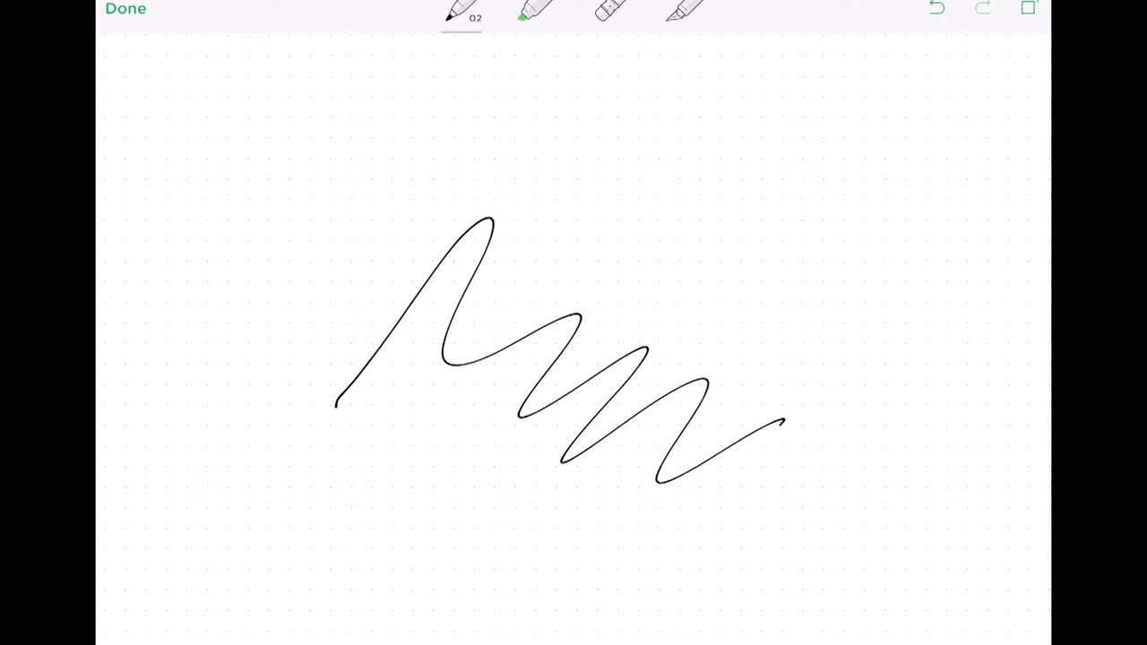
# Draw chart axes with a rising line, then green and orange highlighter strokes over it.
pyautogui.moveTo(231, 126); pyautogui.dragTo(201, 529)
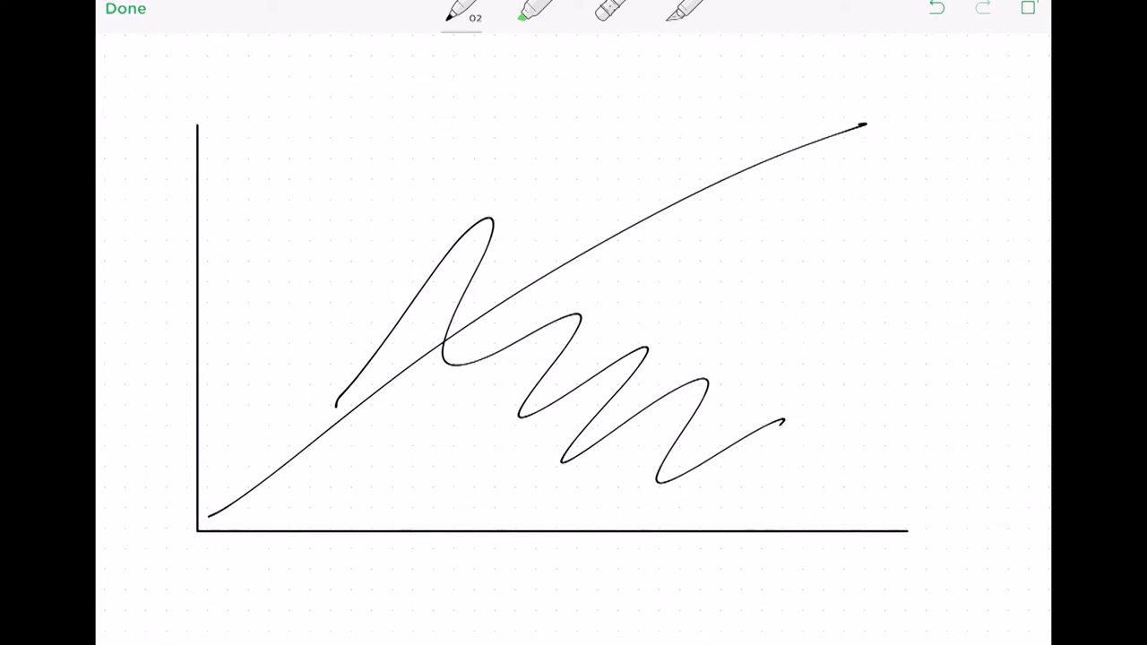
pyautogui.click(610, 12)
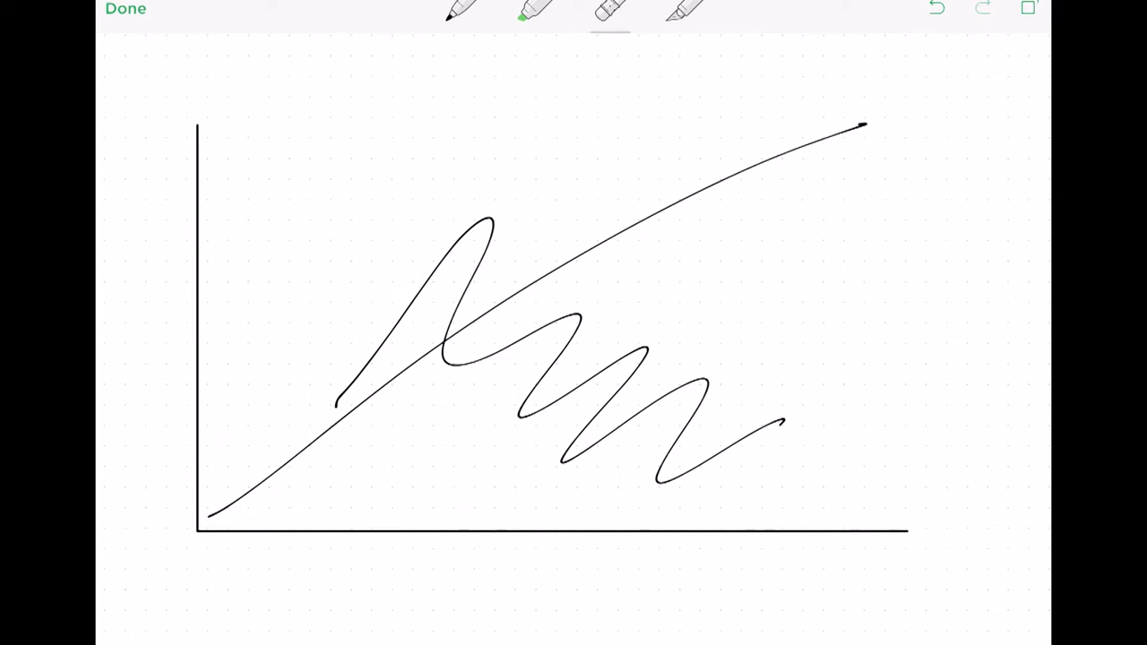
pyautogui.moveTo(260, 484); pyautogui.dragTo(875, 111)
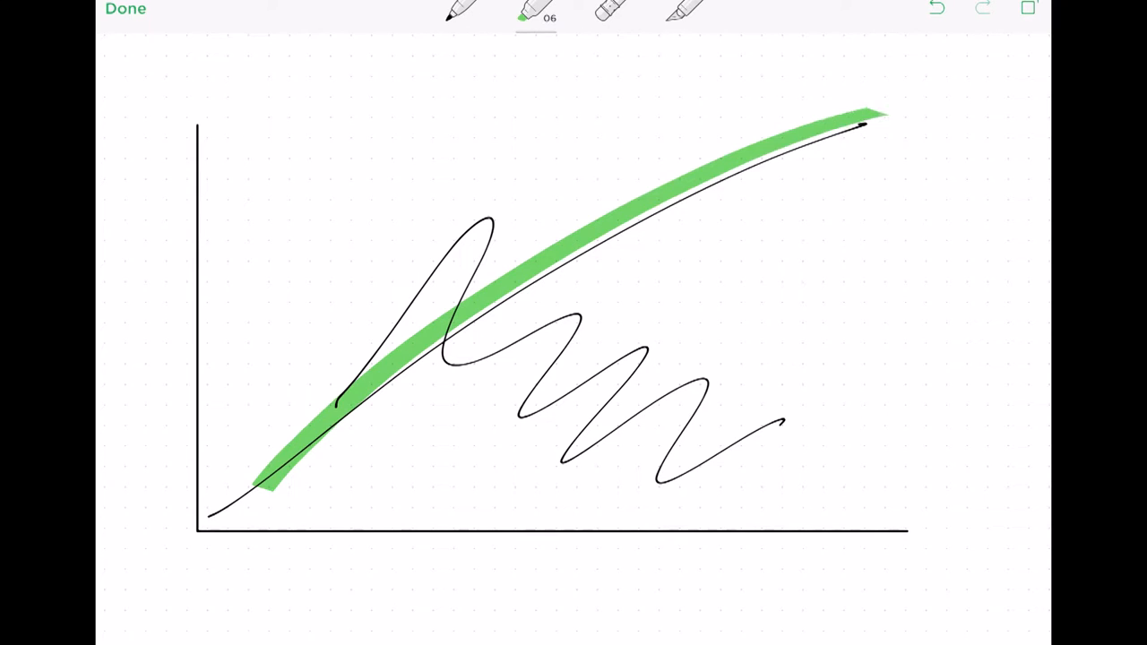
pyautogui.click(534, 14)
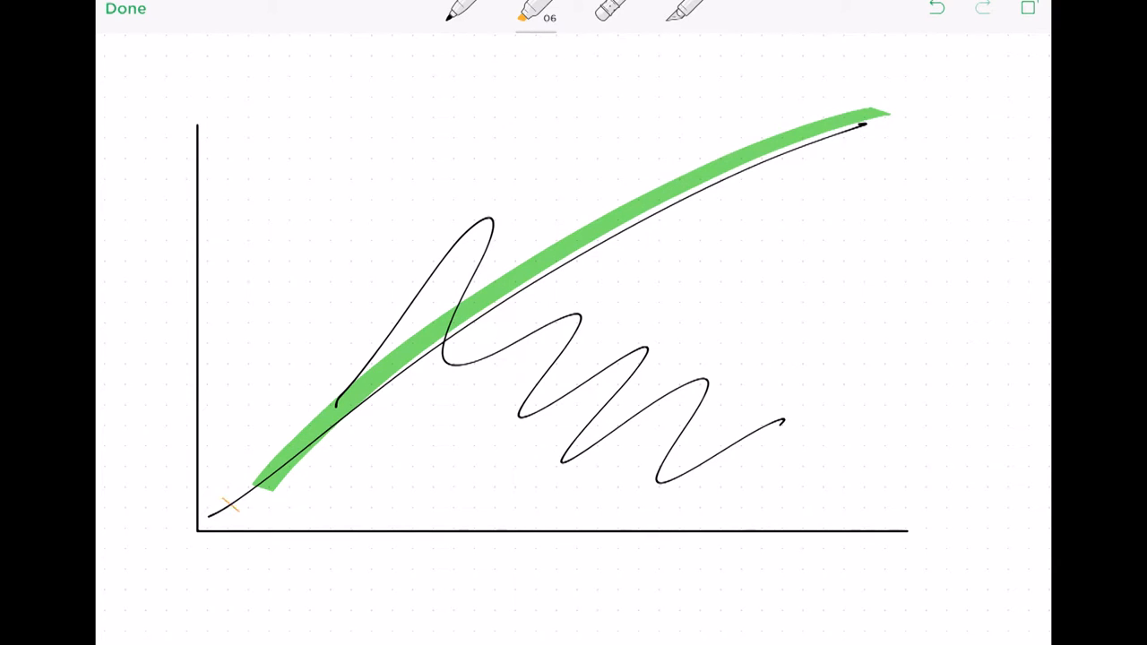
pyautogui.moveTo(233, 502); pyautogui.dragTo(888, 266)
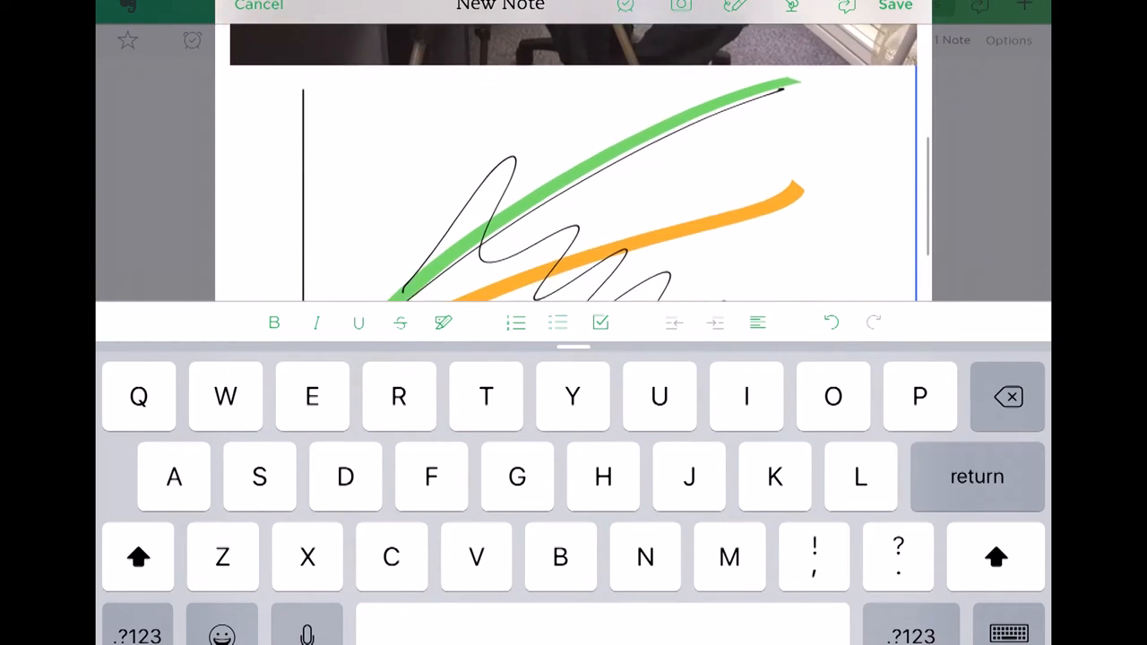
# Scroll the note down to where the audio recording attachment sits below the sketch.
pyautogui.scroll(-3)
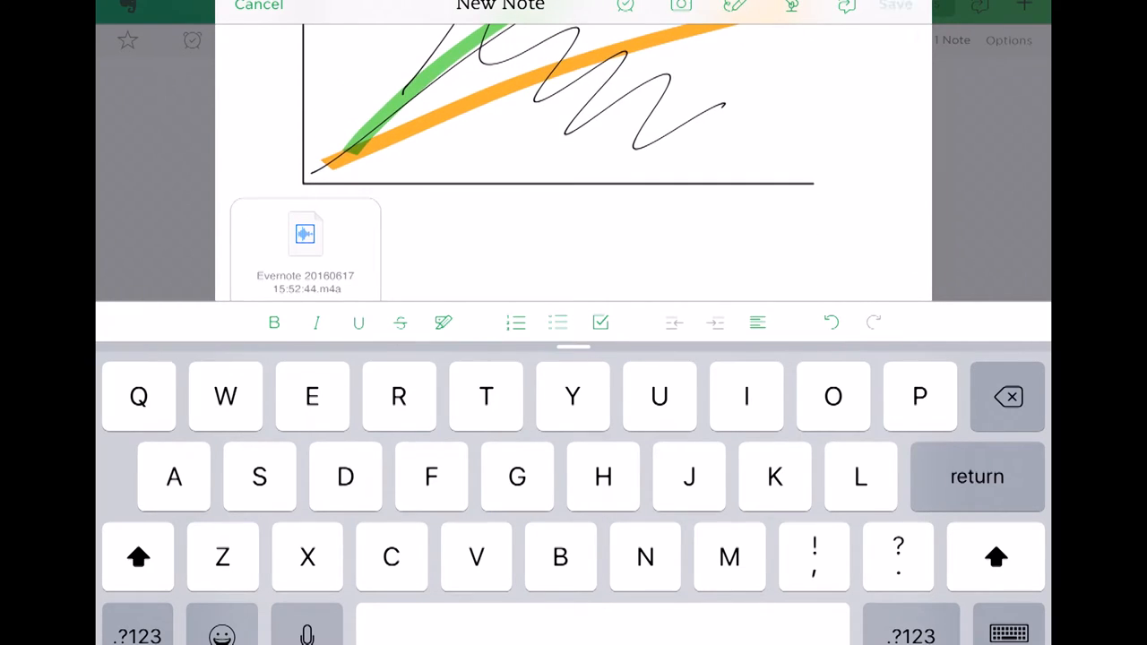
# Save the finished note, dismiss the upgrade prompt and return to the notebooks list.
pyautogui.click(896, 7)
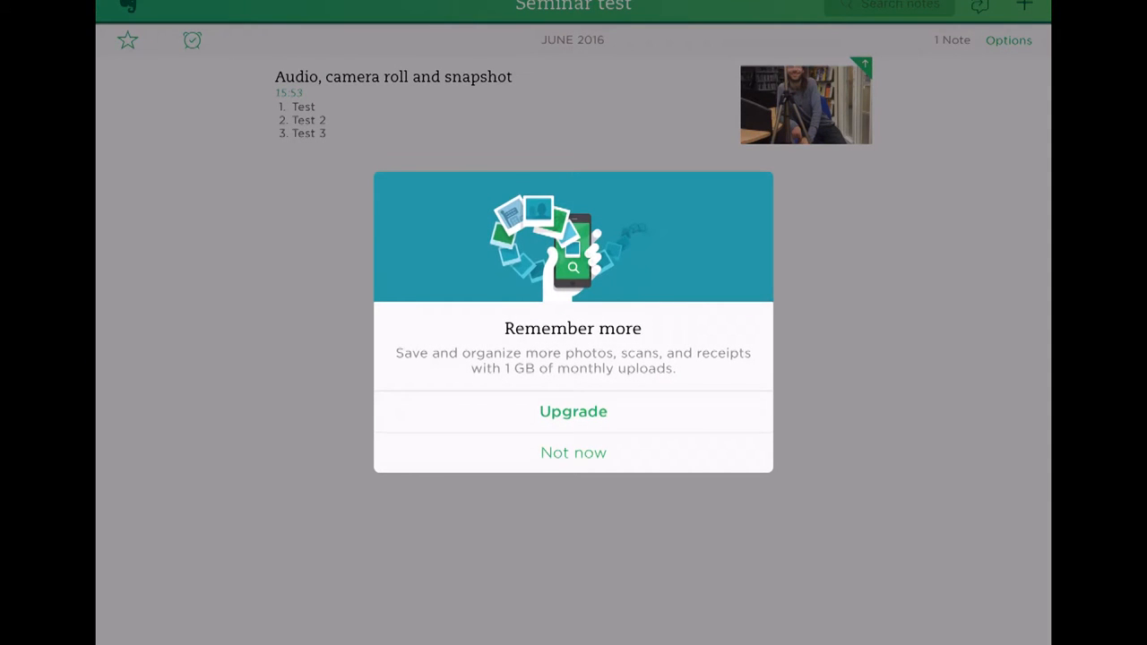
pyautogui.click(574, 452)
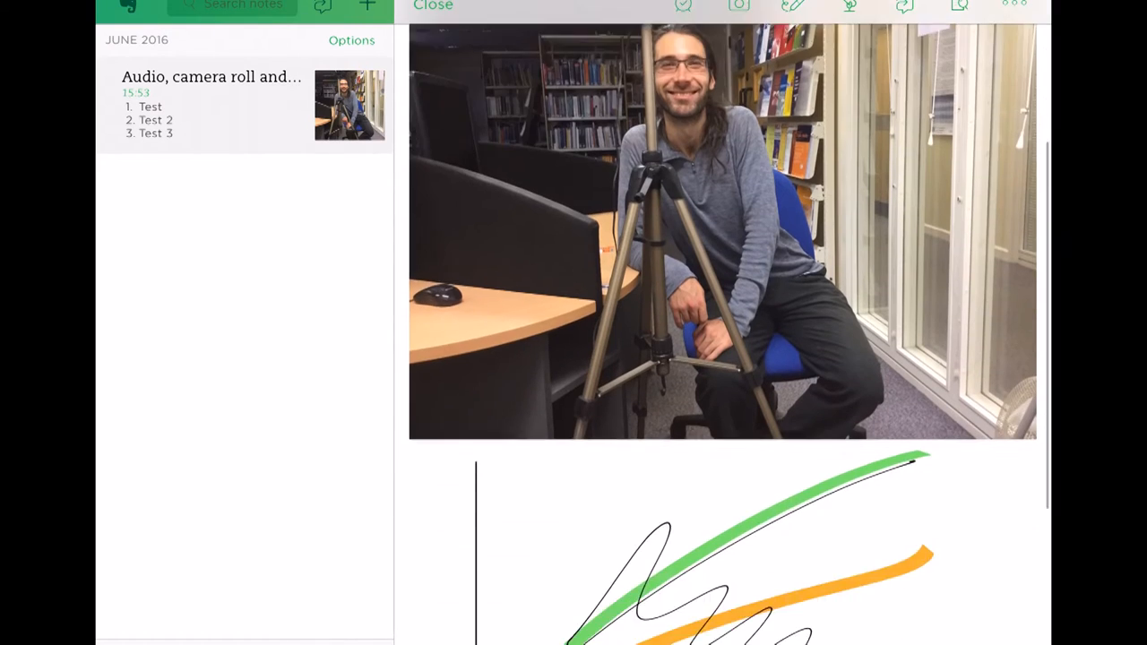
pyautogui.scroll(-3)
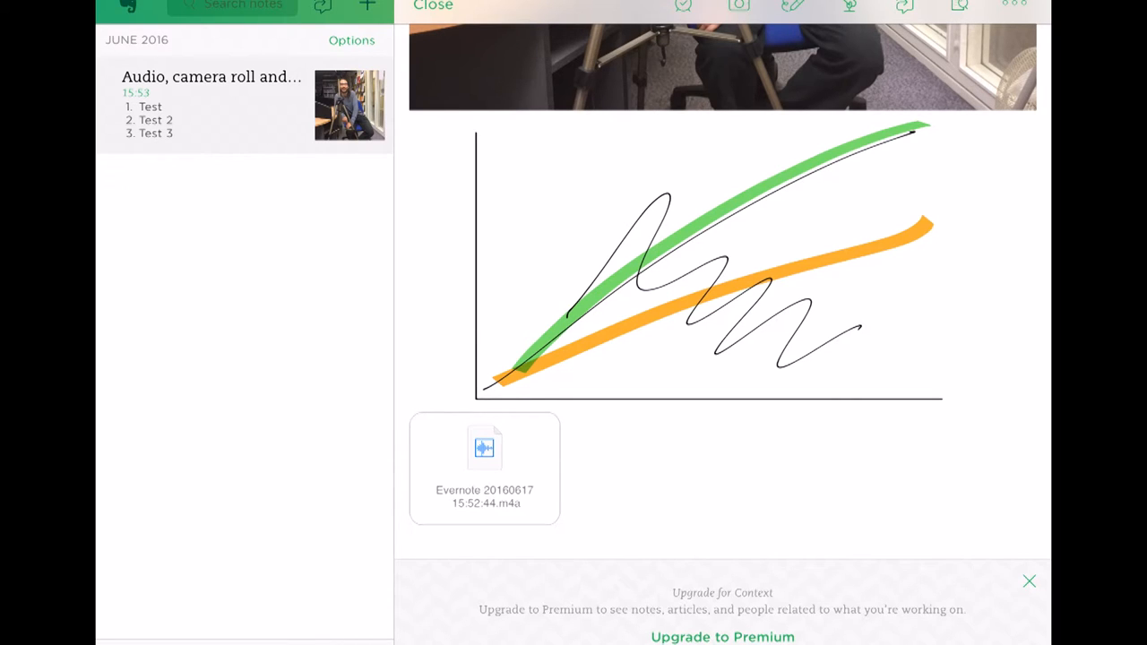
pyautogui.click(484, 448)
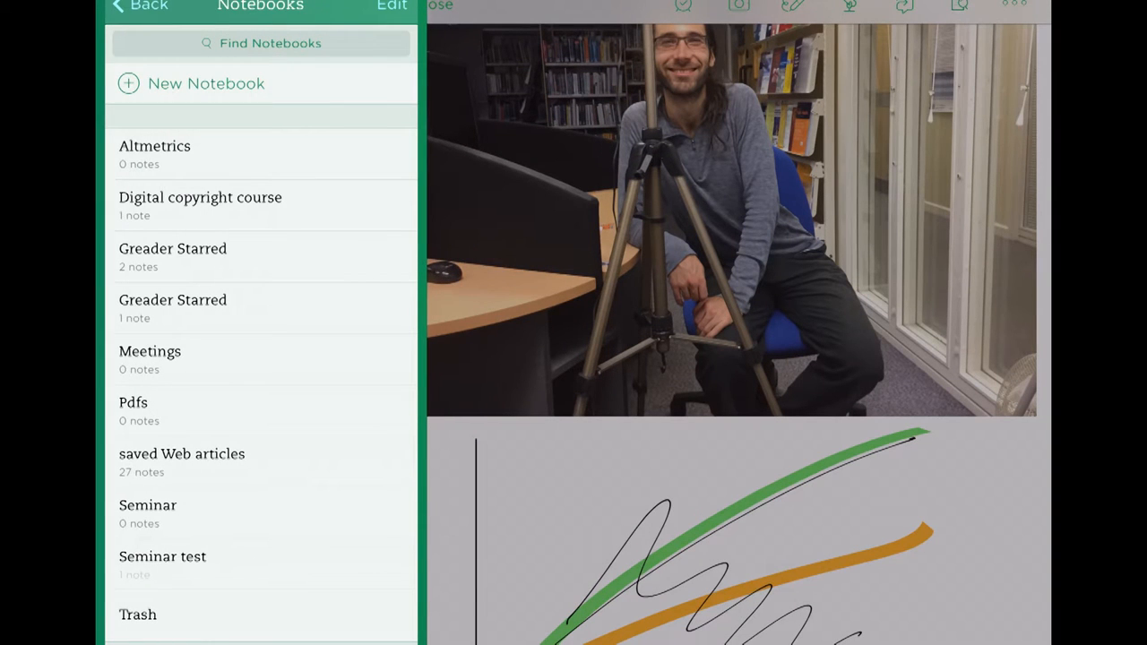
# From Home, start a reminder with the task 'Fetch the milk'.
pyautogui.click(118, 7)
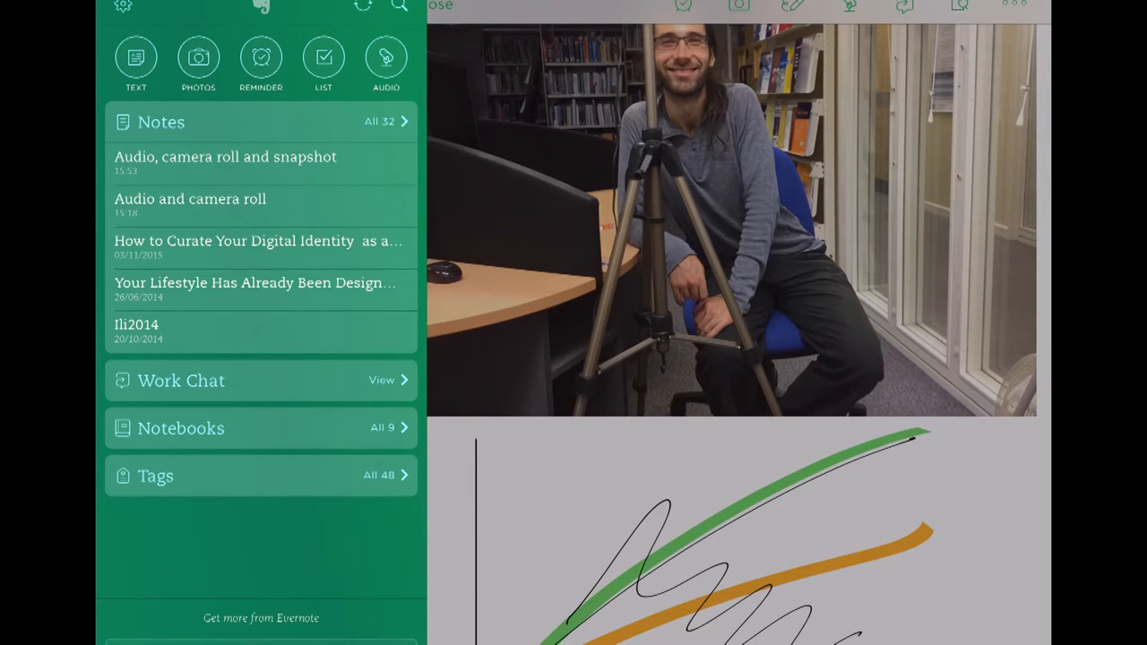
pyautogui.click(262, 56)
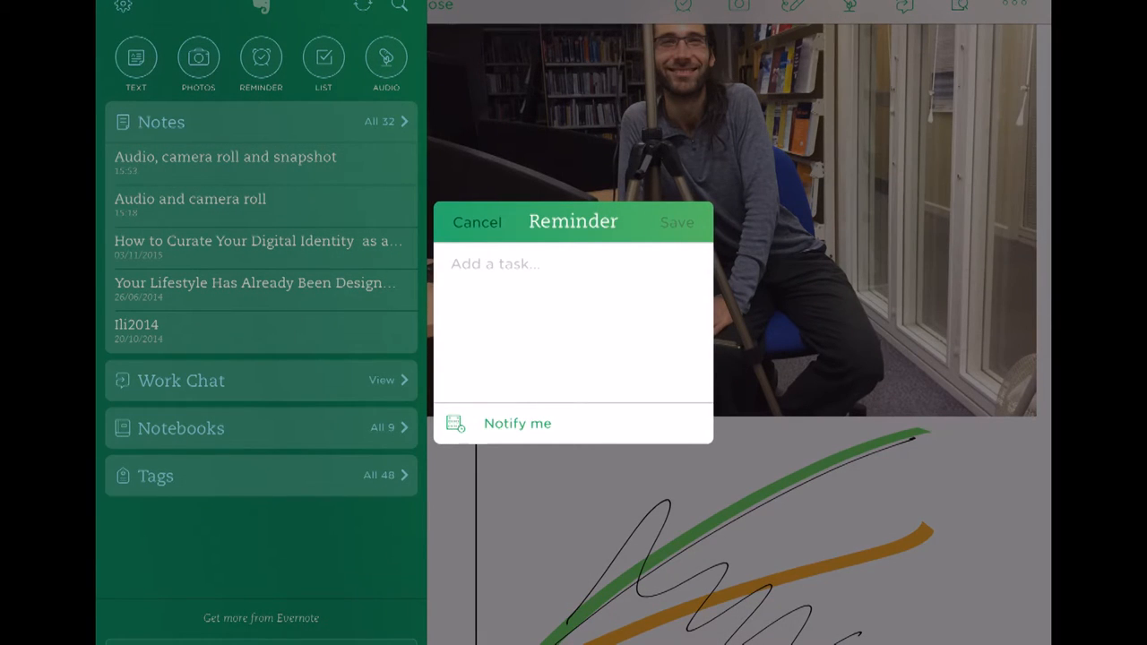
pyautogui.click(574, 264)
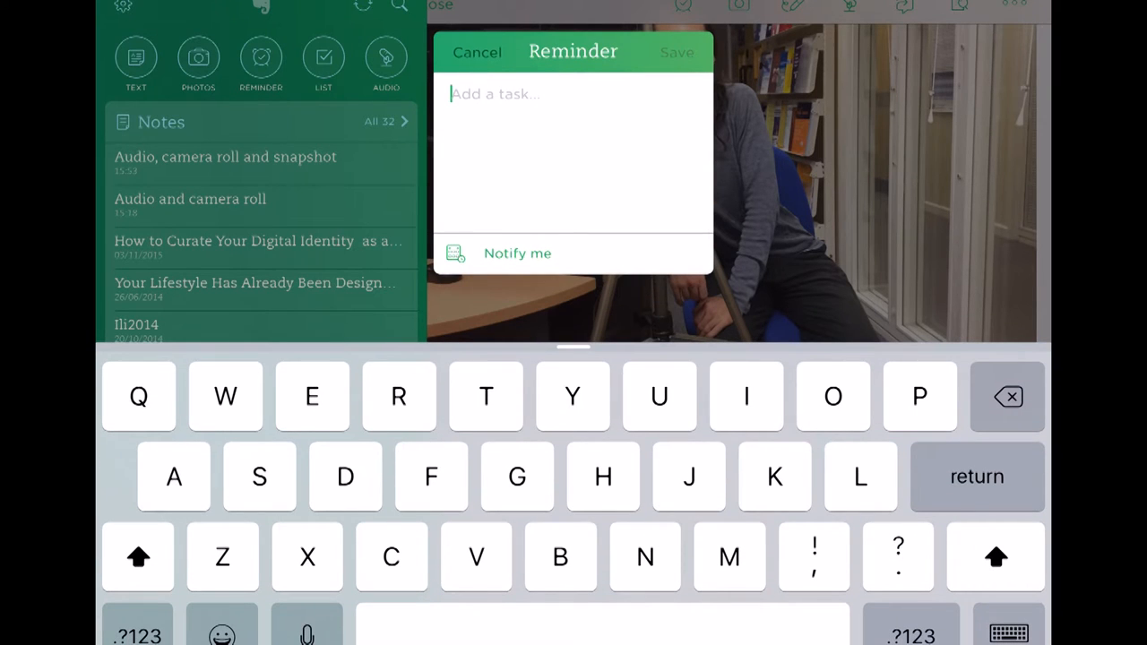
pyautogui.write('Fetch the mi')
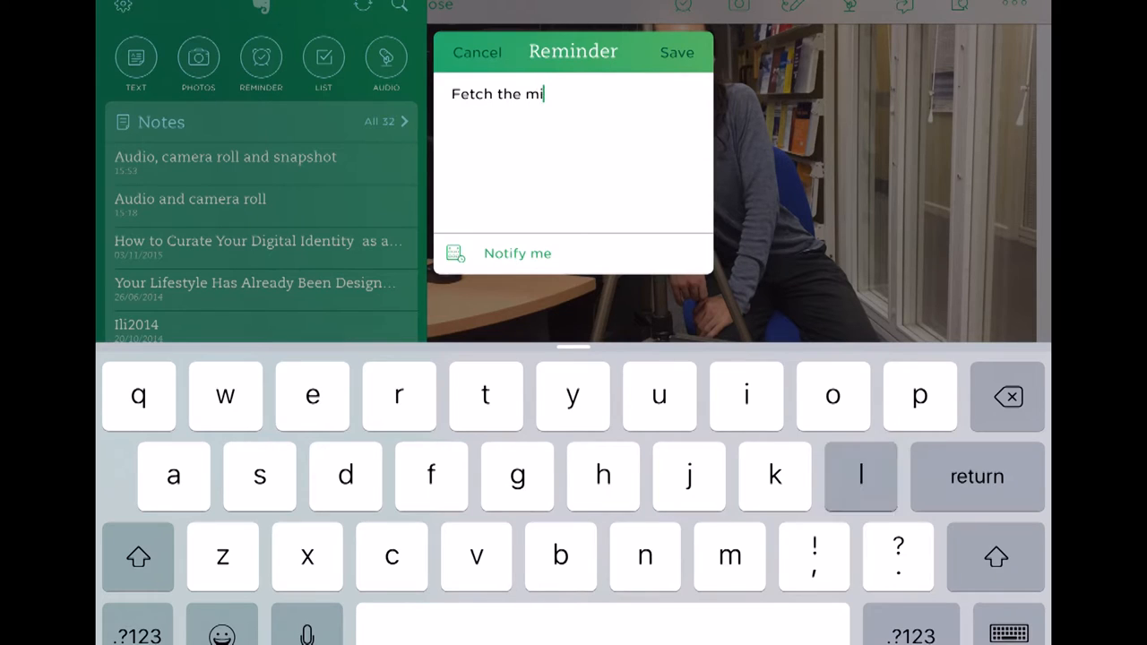
pyautogui.write('lk')
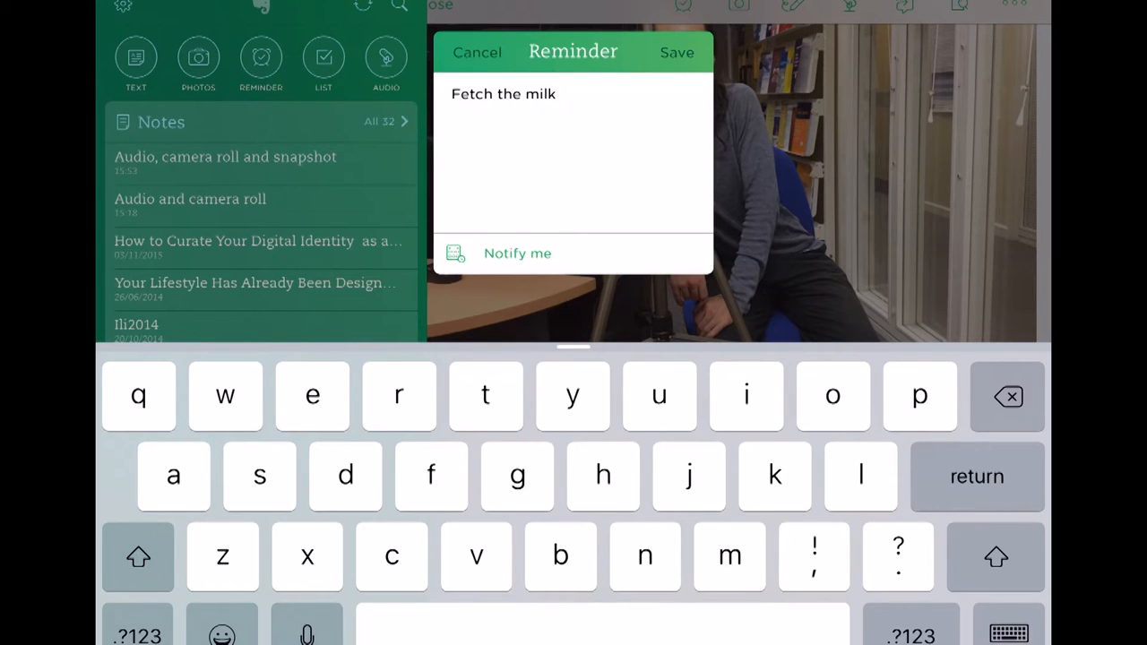
# Set it to notify on Sun 19 Jun 09:00 and save the reminder.
pyautogui.click(517, 253)
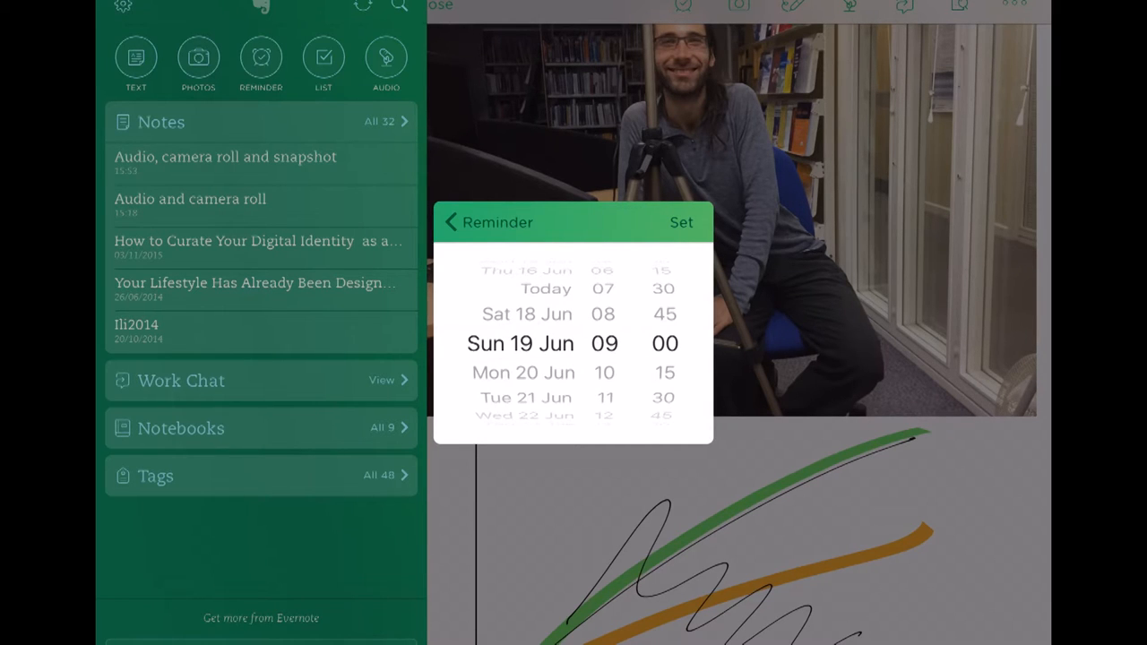
pyautogui.click(681, 222)
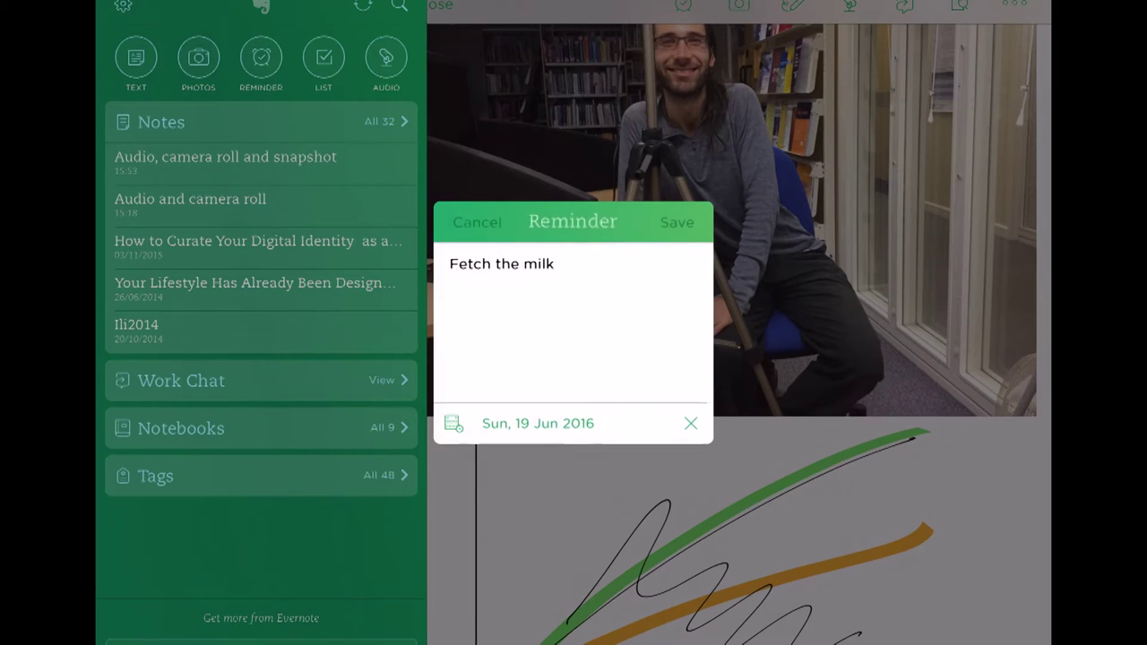
pyautogui.click(678, 223)
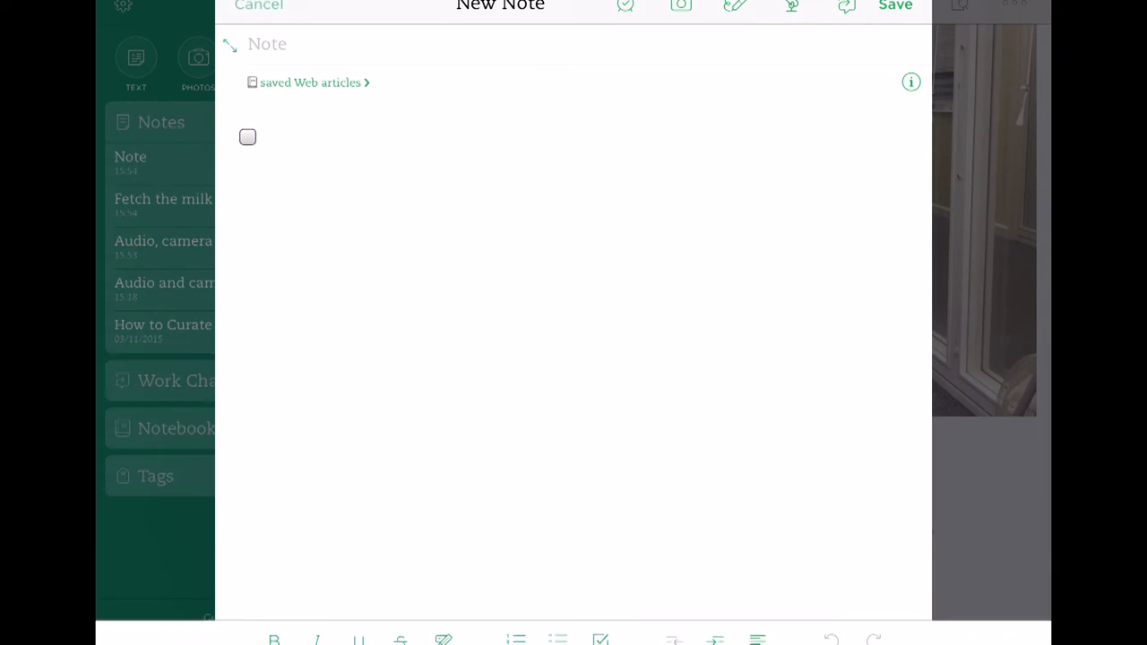
# Cancel the empty new note and delete the draft.
pyautogui.click(259, 7)
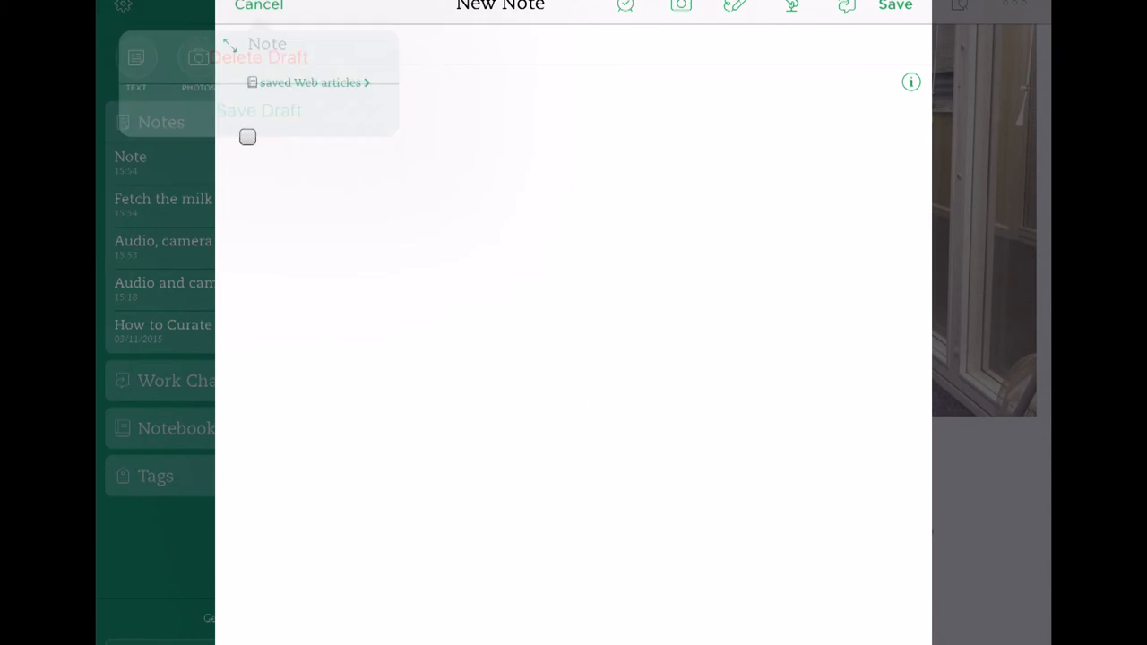
pyautogui.click(258, 8)
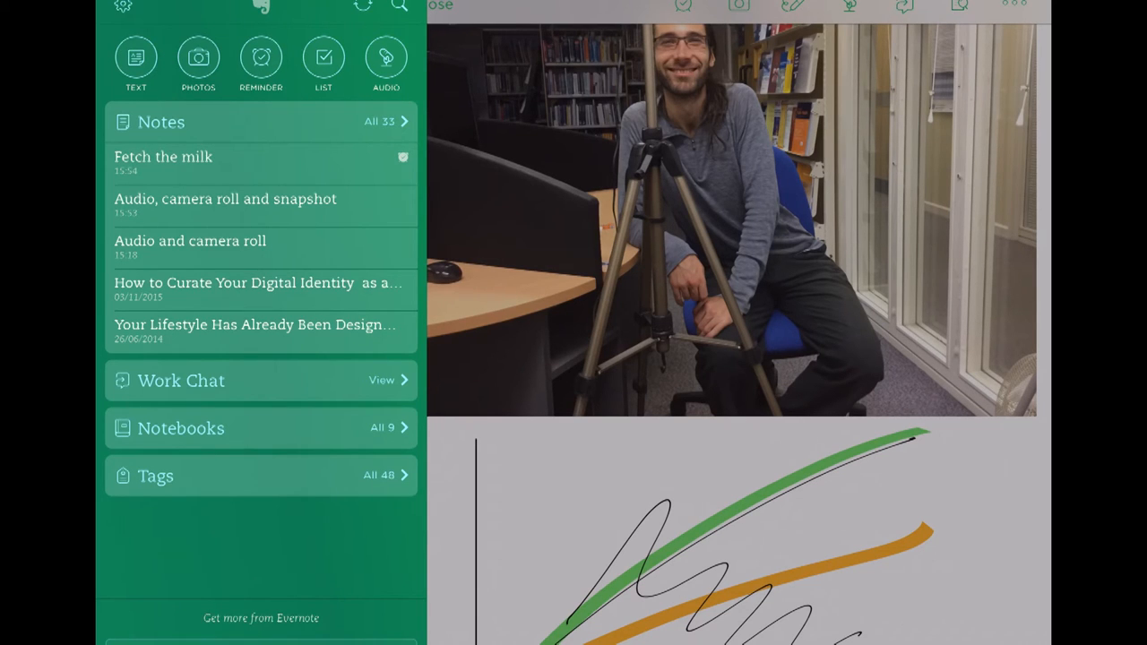
# Create a text note with placeholder body, save it and retitle it 'Test 3'.
pyautogui.click(137, 55)
pyautogui.write('Vjhvjhvjhvjhvjhgjhvjhvjhv')
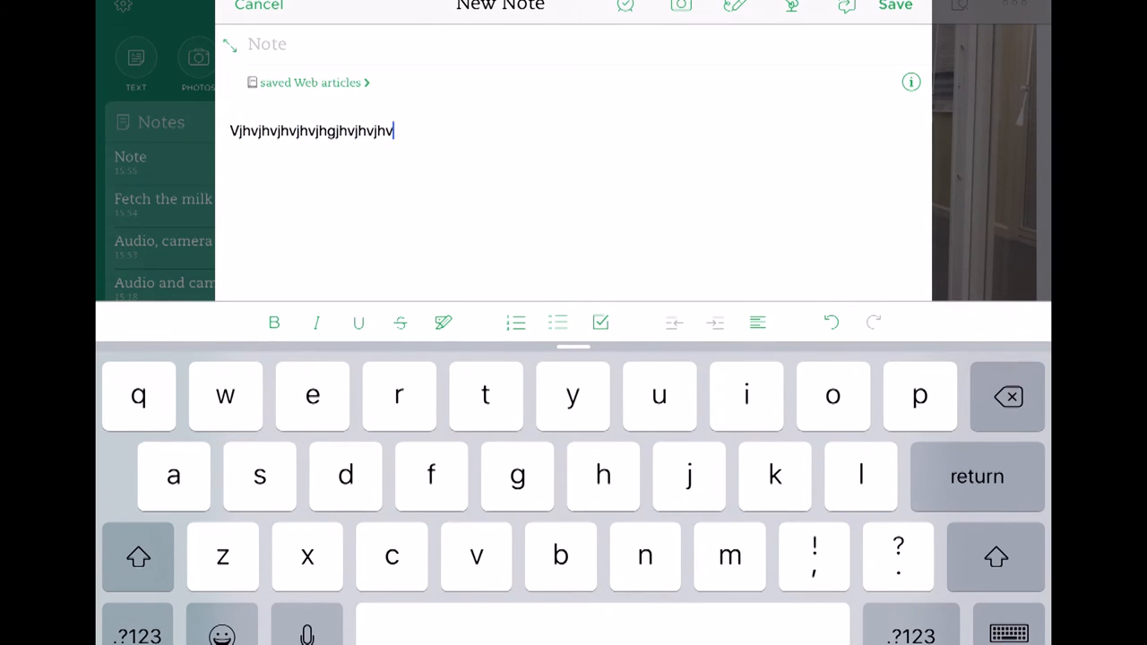
pyautogui.click(259, 7)
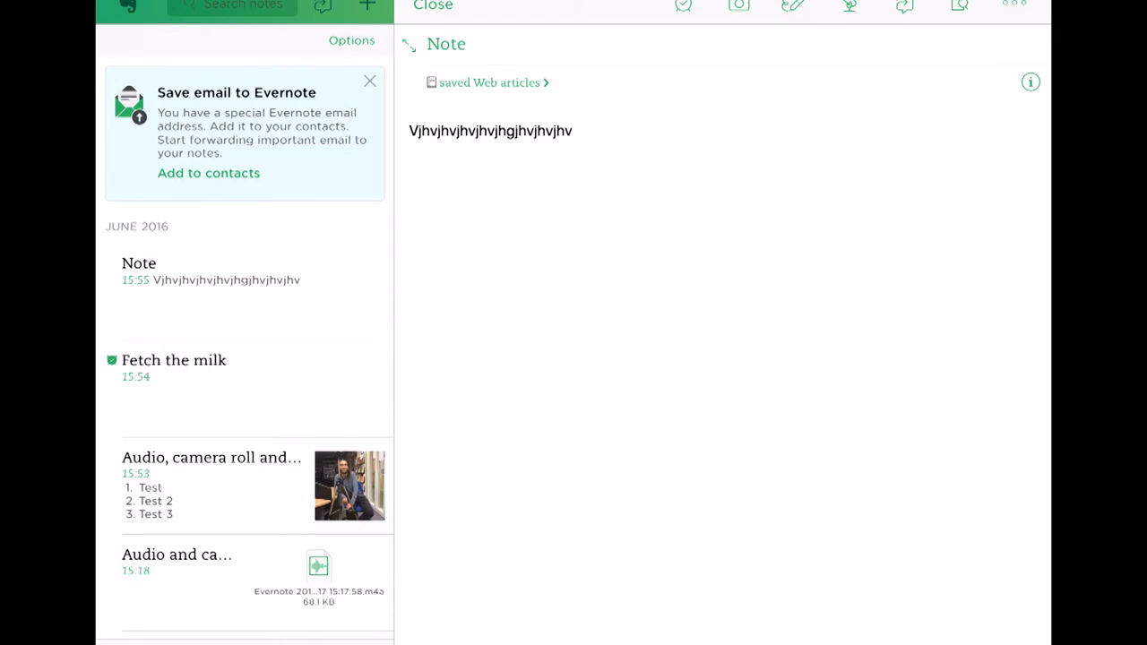
pyautogui.click(447, 43)
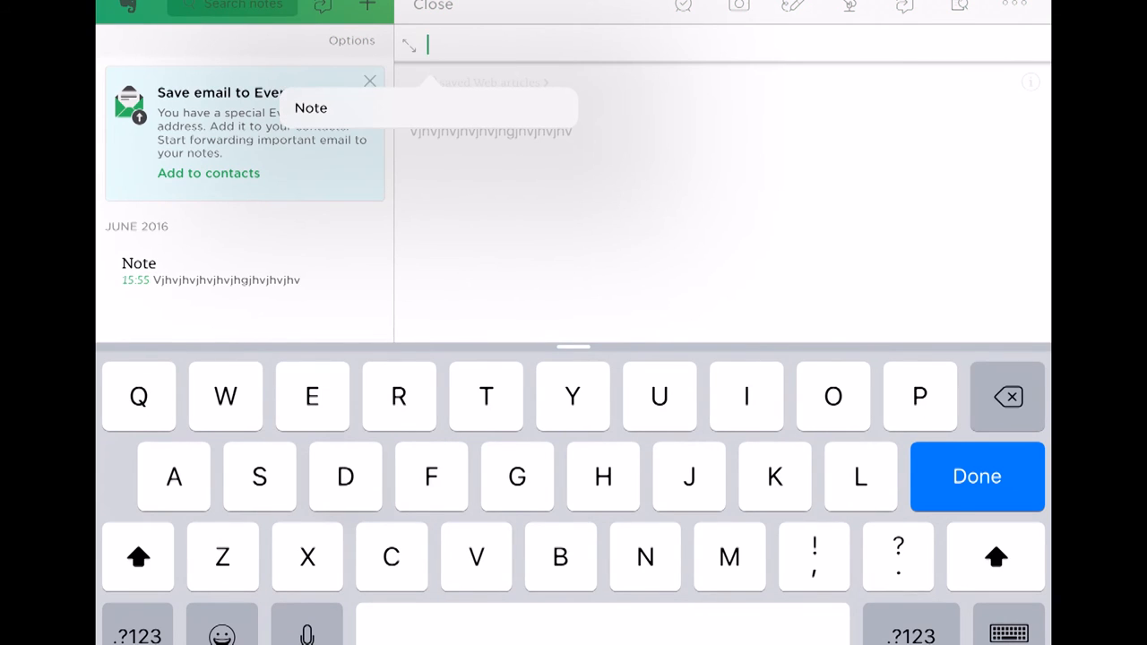
pyautogui.write('Test 3')
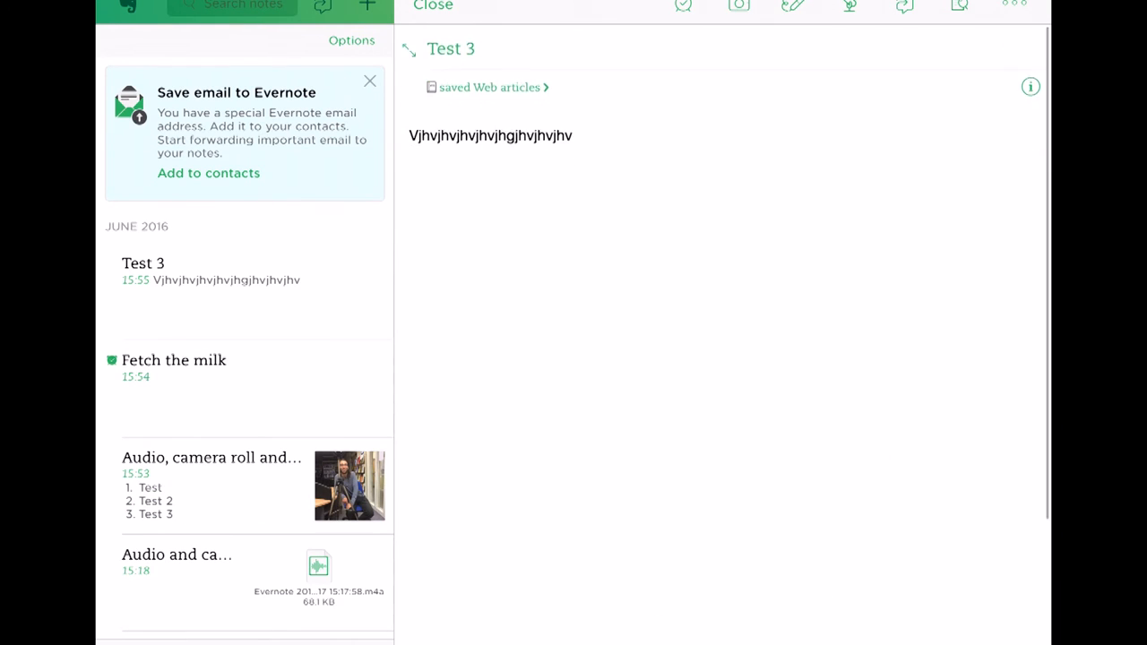
# Finish editing the Test 3 note and bring up the Audio, camera roll and snapshot note.
pyautogui.click(492, 136)
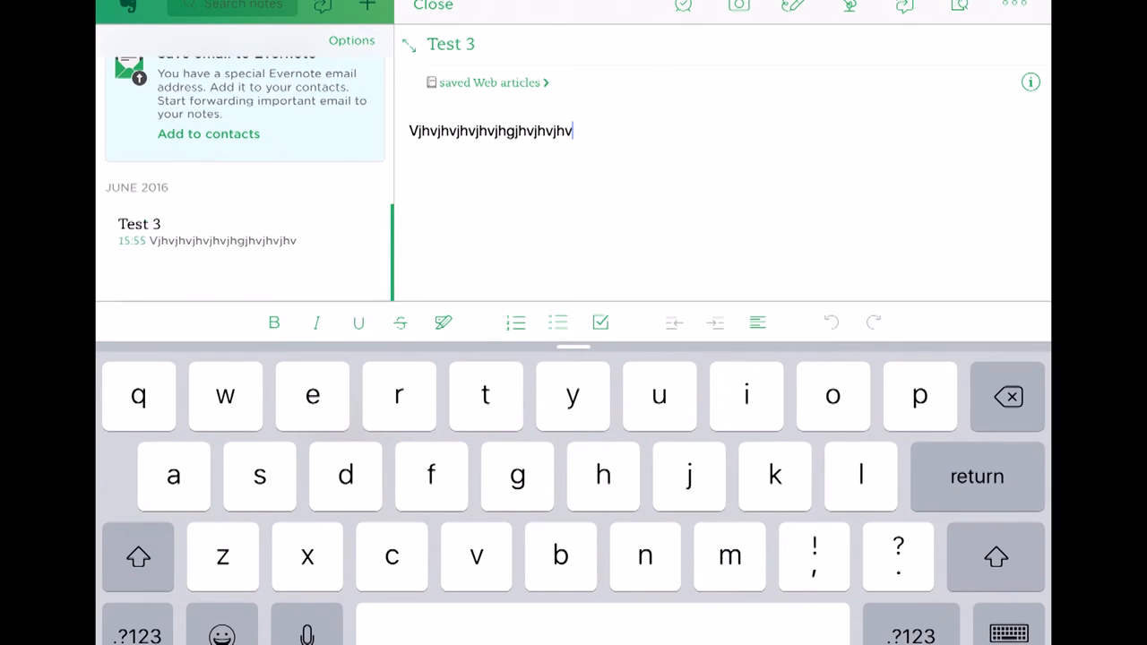
pyautogui.click(491, 131)
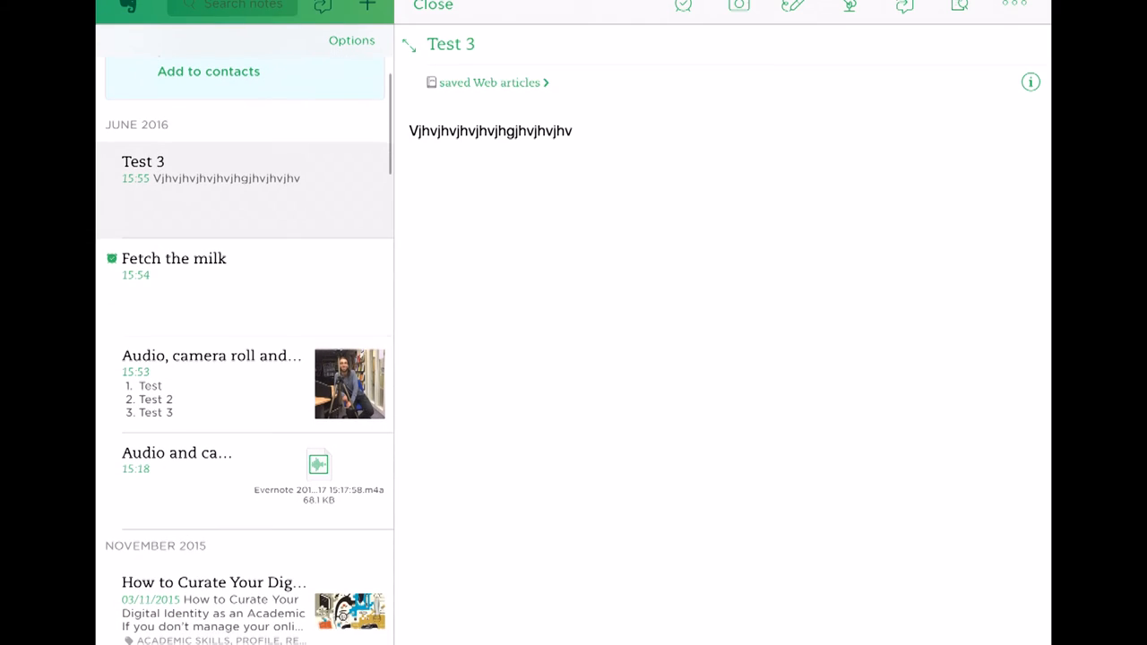
pyautogui.click(211, 384)
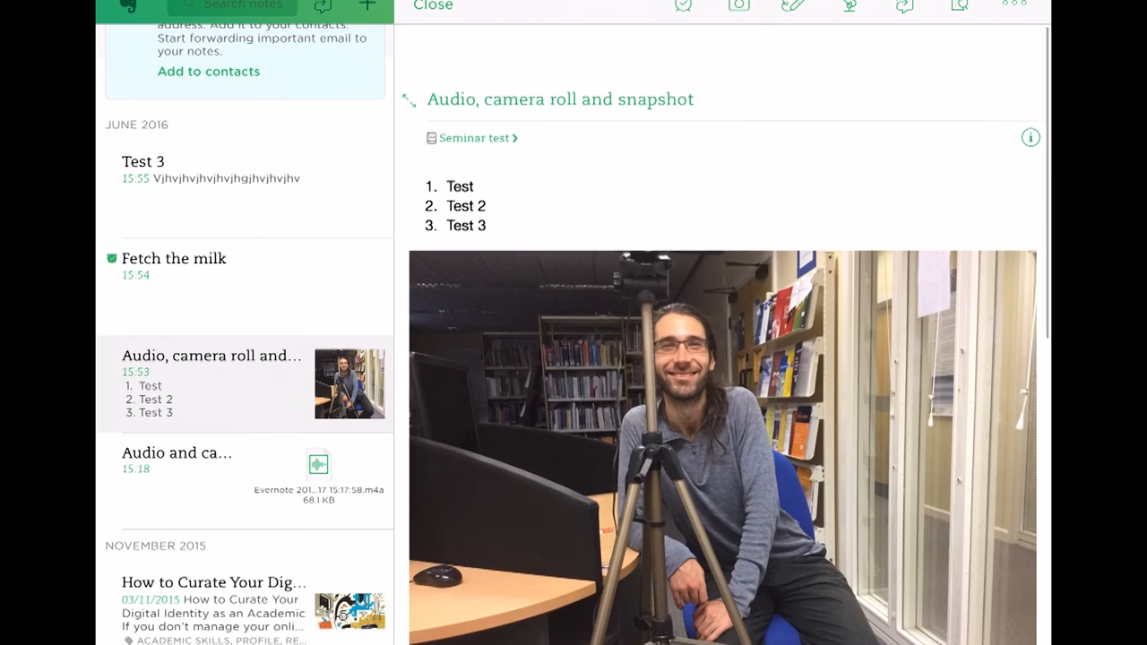
pyautogui.scroll(3)
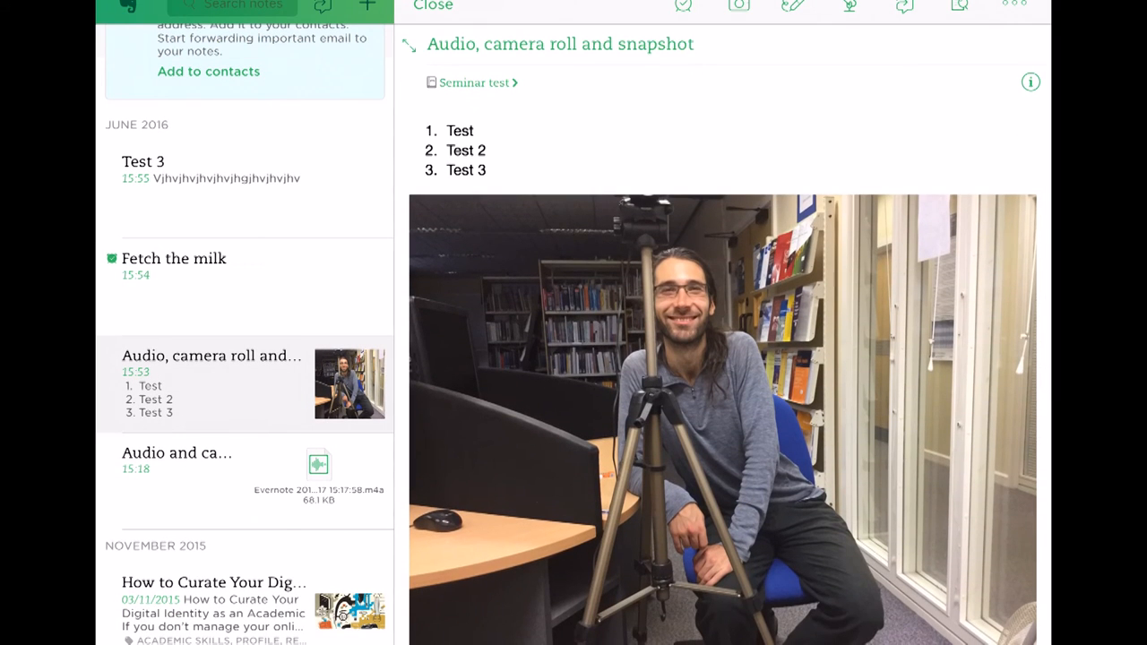
# Add a reminder without a notify date to the note and return to the full-width All Notes list.
pyautogui.click(683, 7)
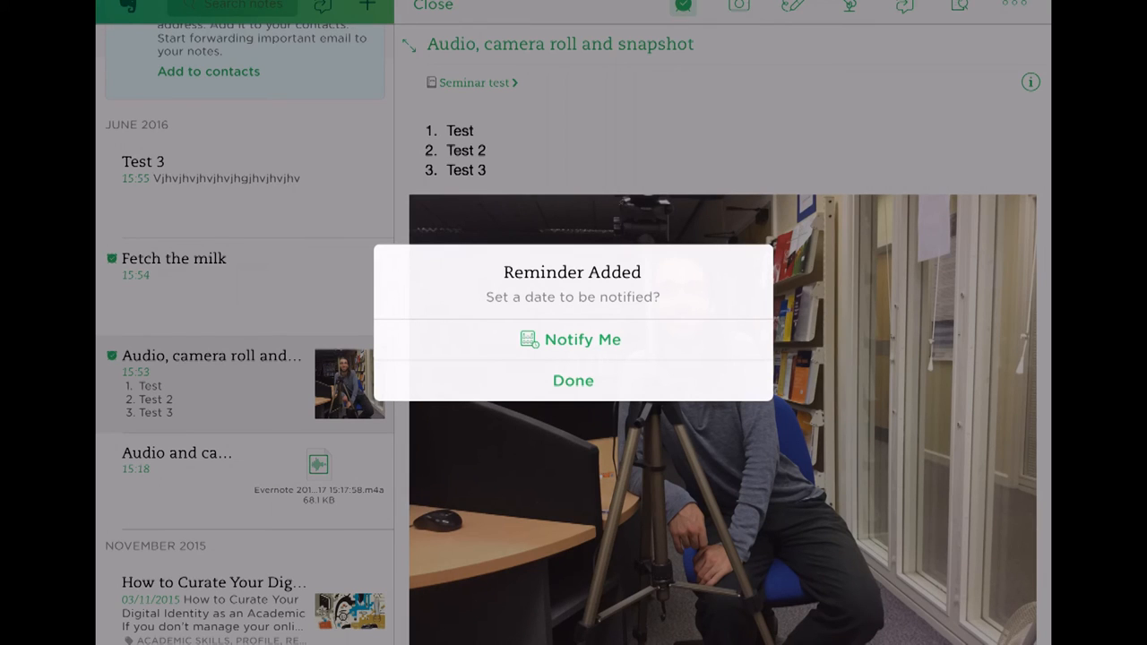
pyautogui.click(574, 380)
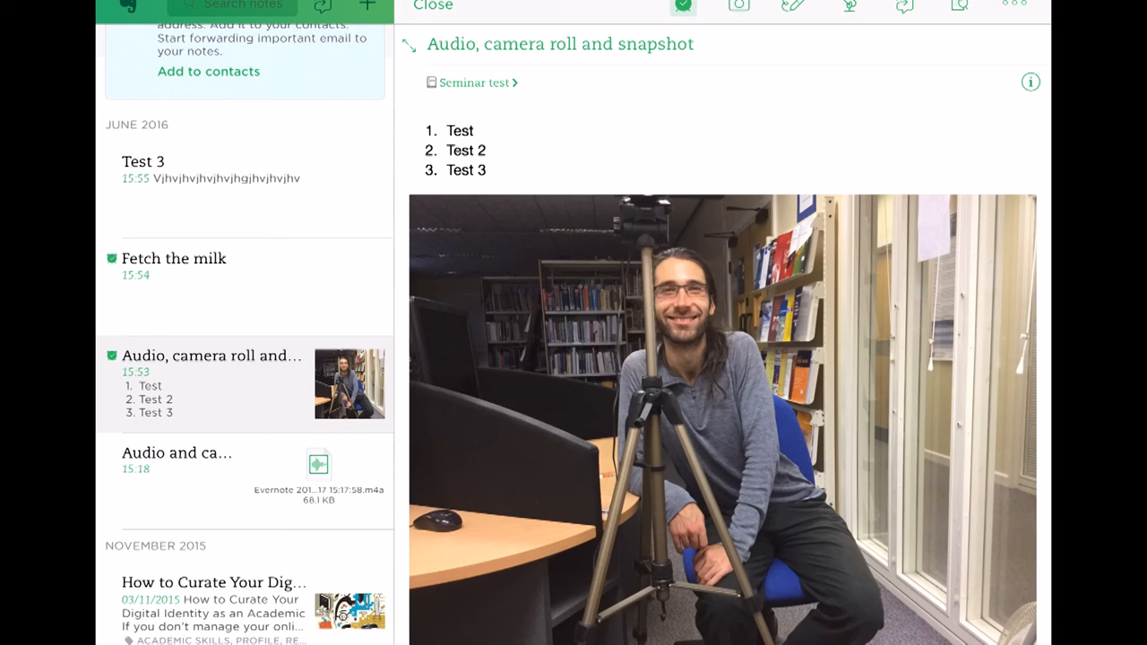
pyautogui.click(434, 7)
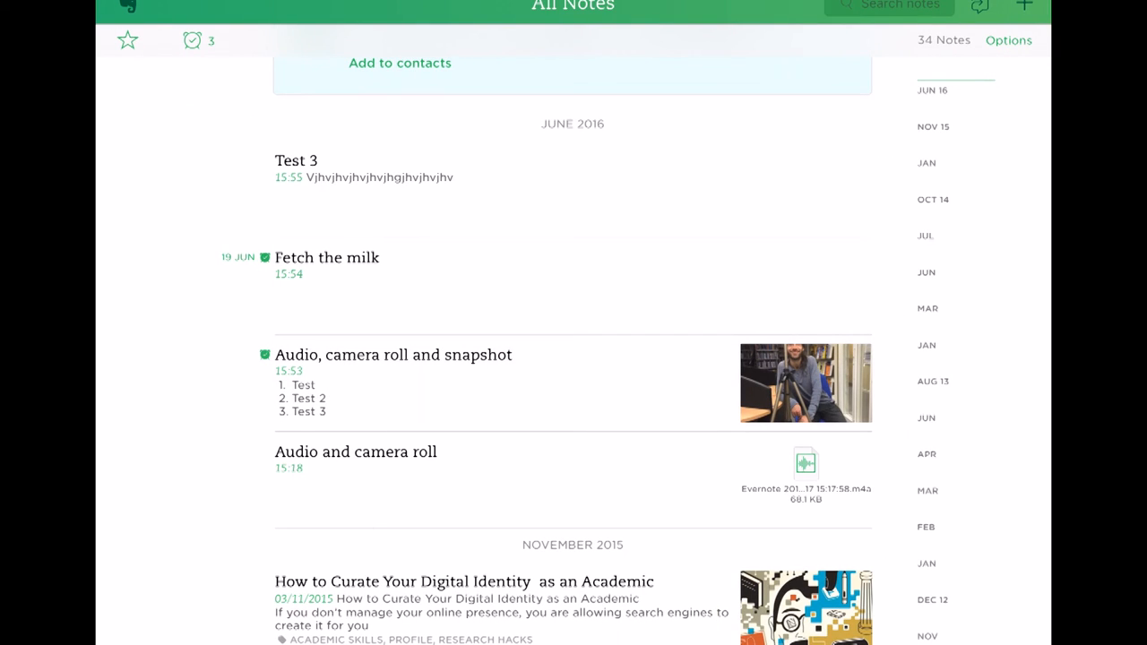